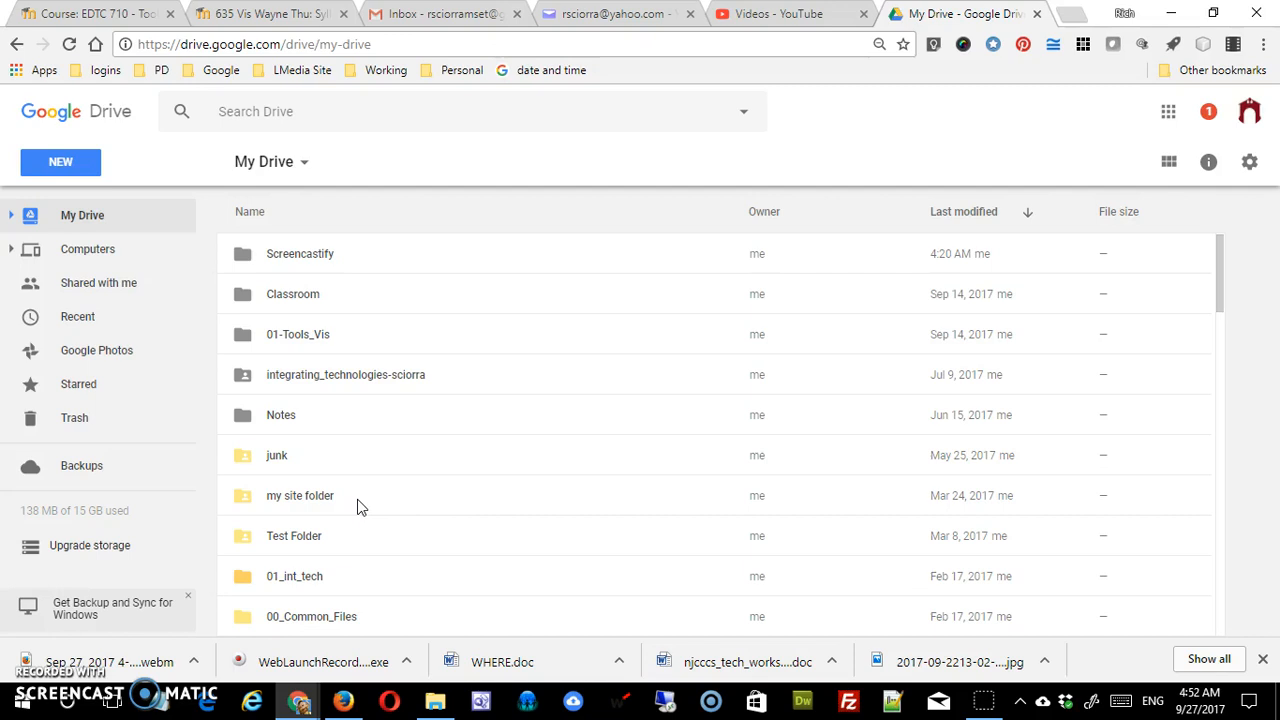
mouse_move(448, 382)
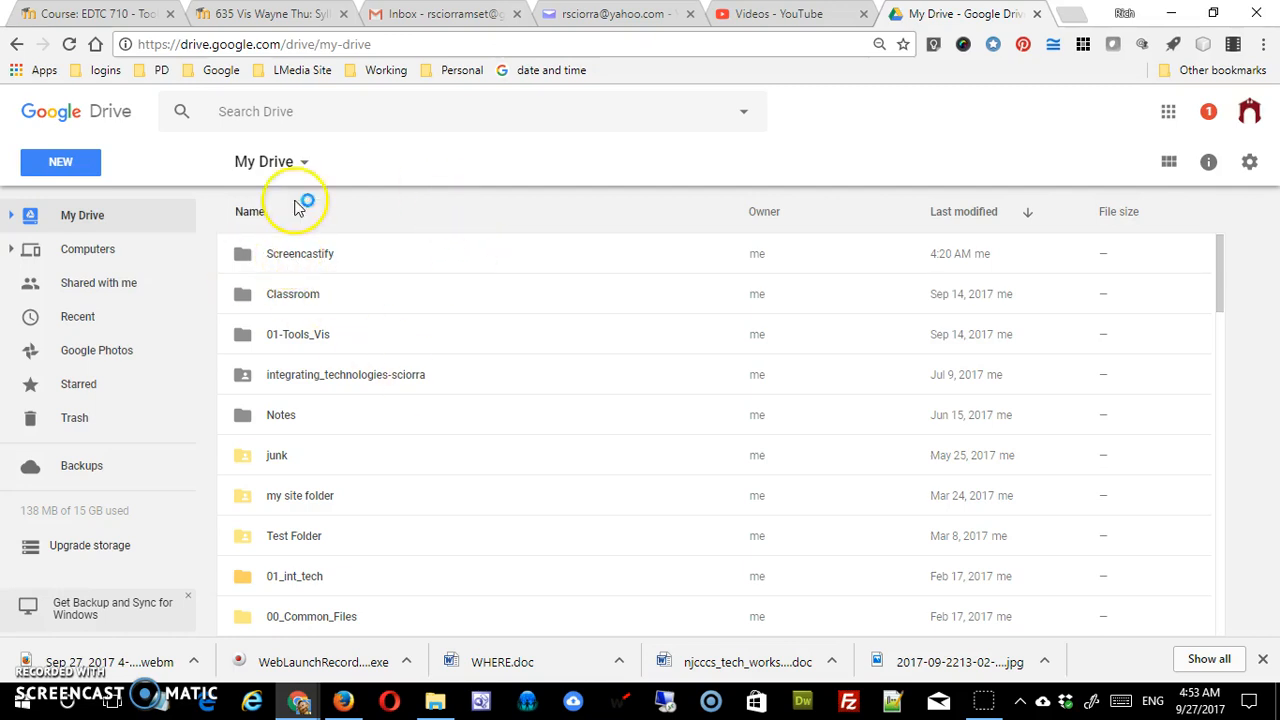
- Open the Screencastify folder containing the Sep 27, 2017 recording
click(300, 253)
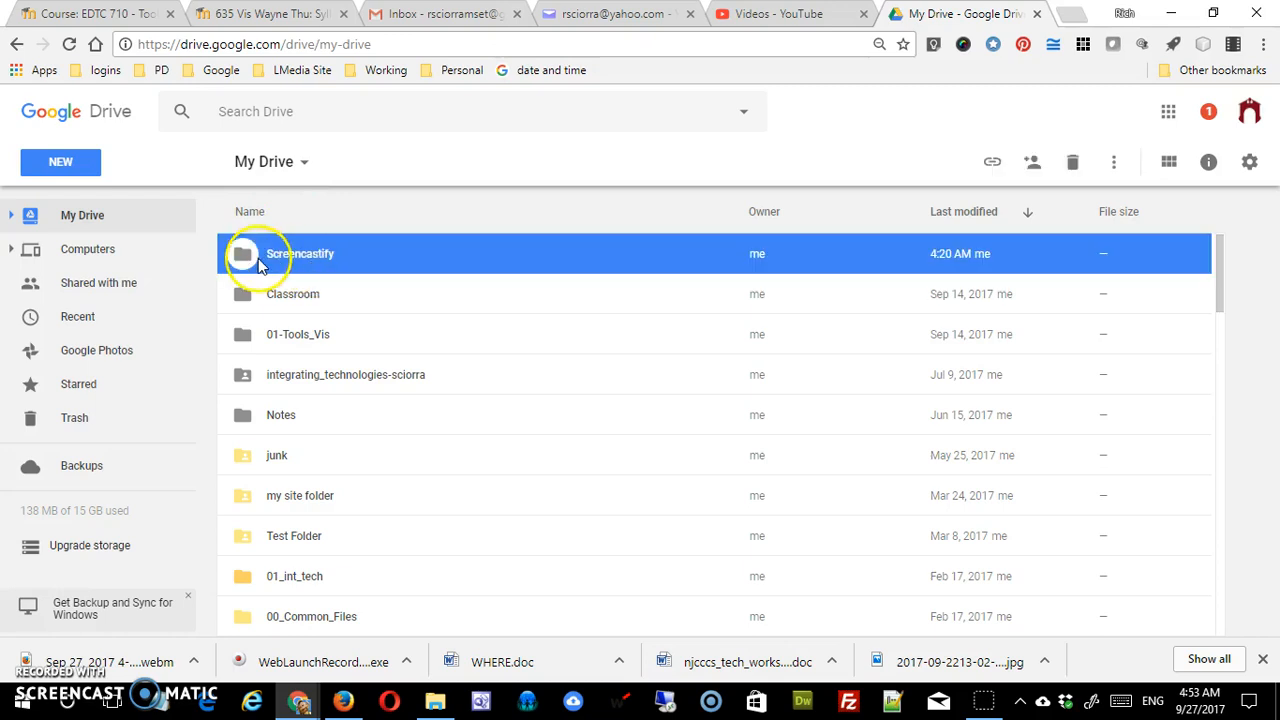
double_click(300, 253)
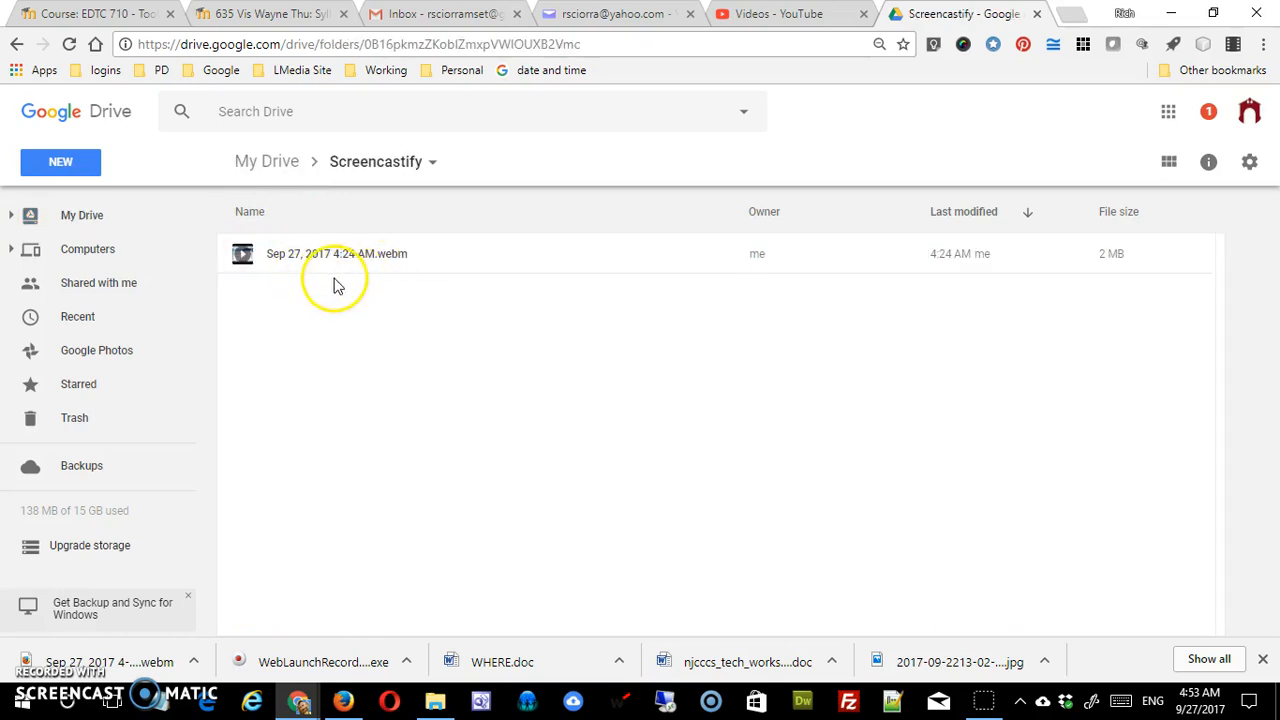
mouse_move(390, 278)
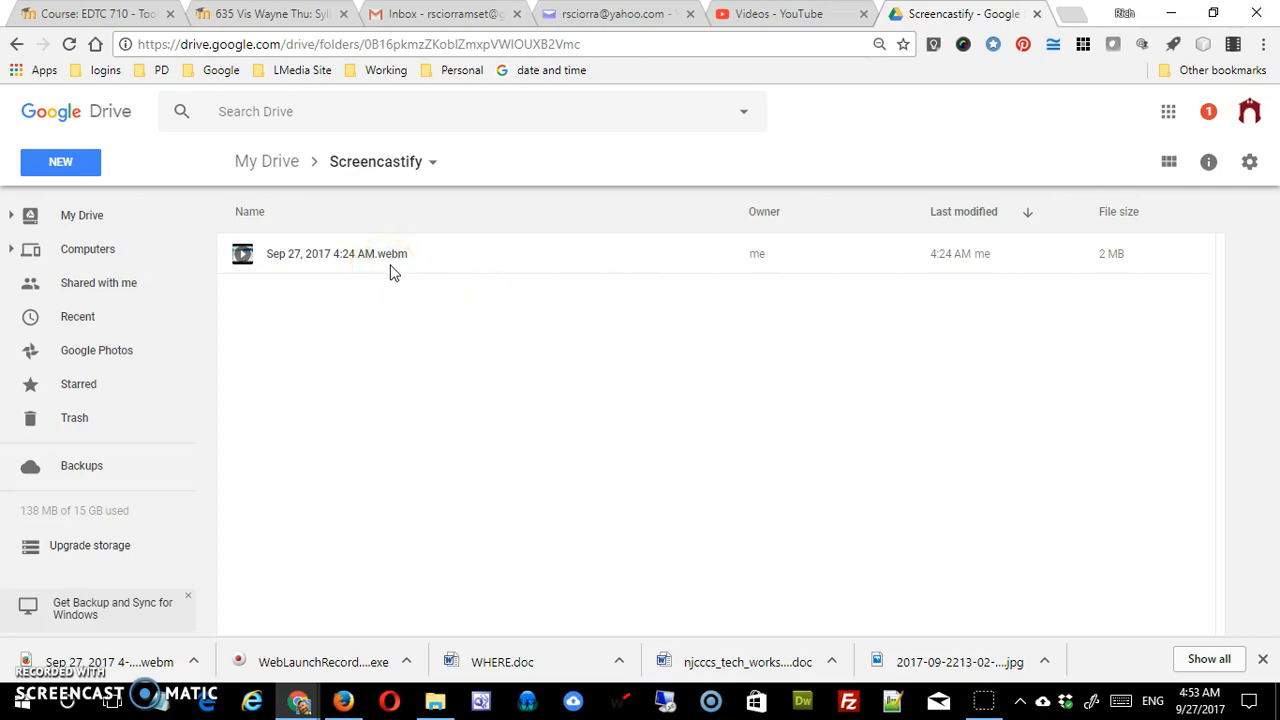
mouse_move(403, 268)
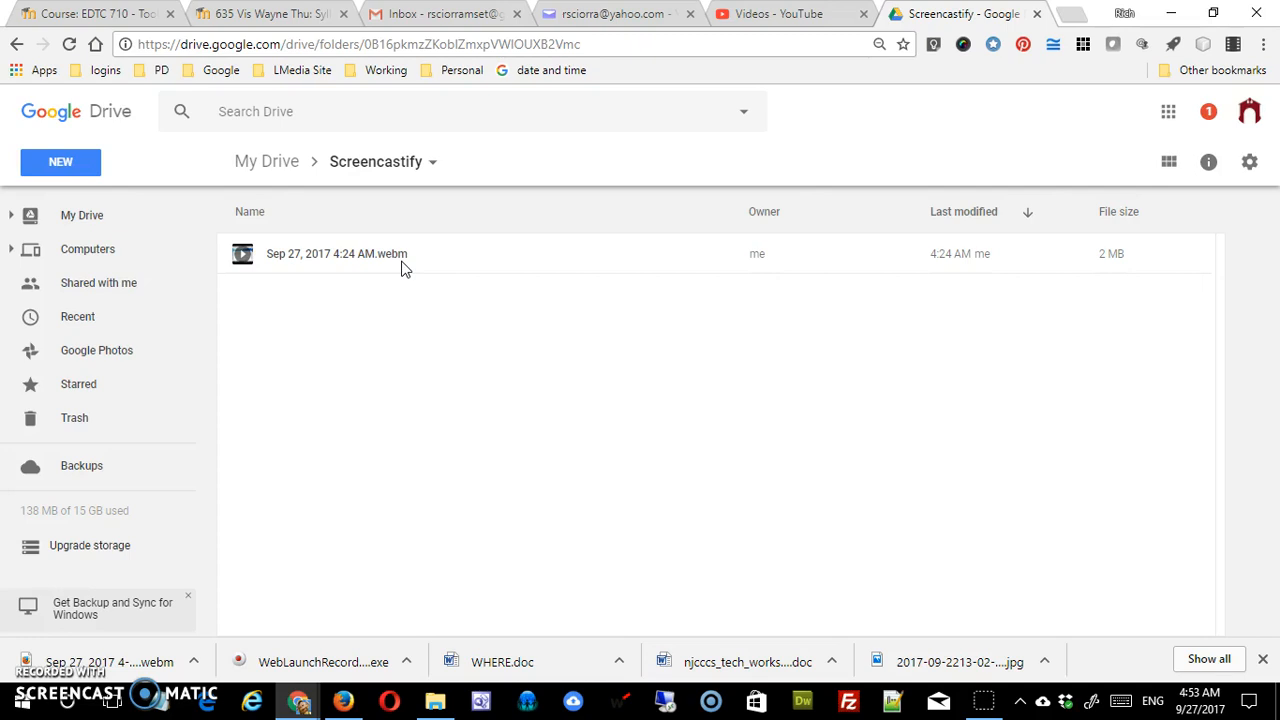
mouse_move(567, 188)
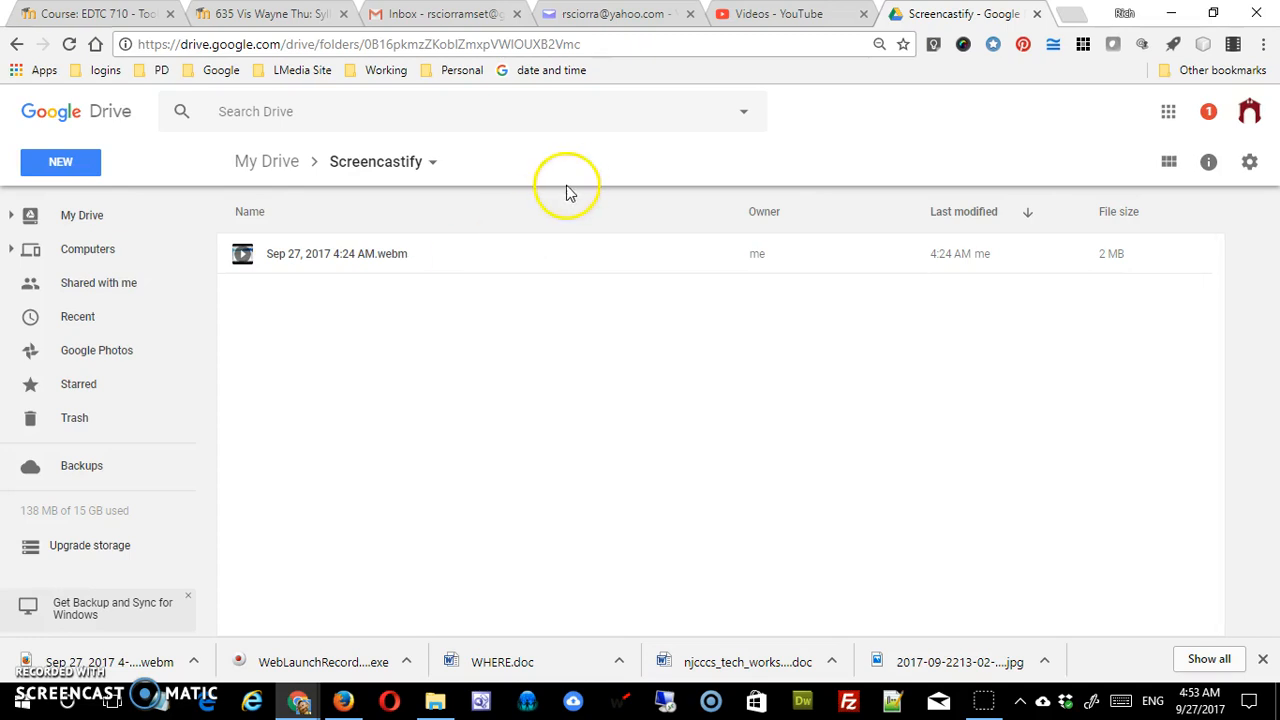
- Download the webm recording and save it as practice_screencast_conversion.webm
right_click(337, 253)
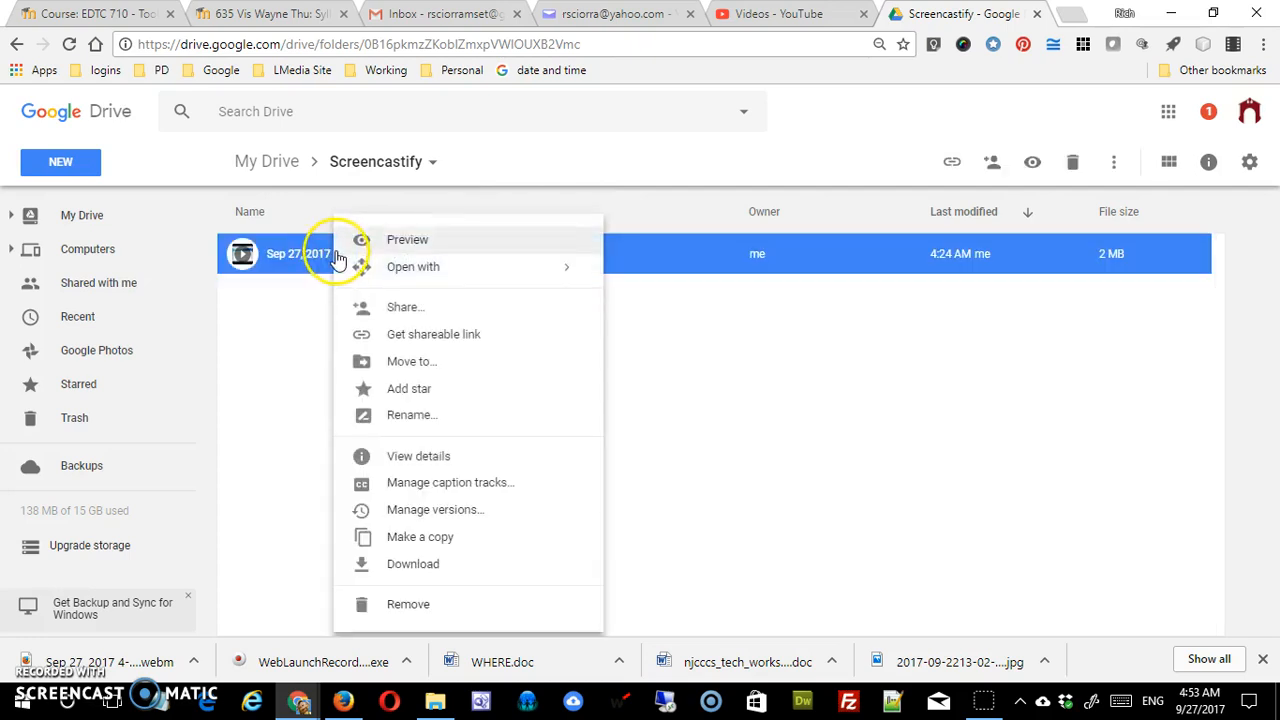
mouse_move(438, 570)
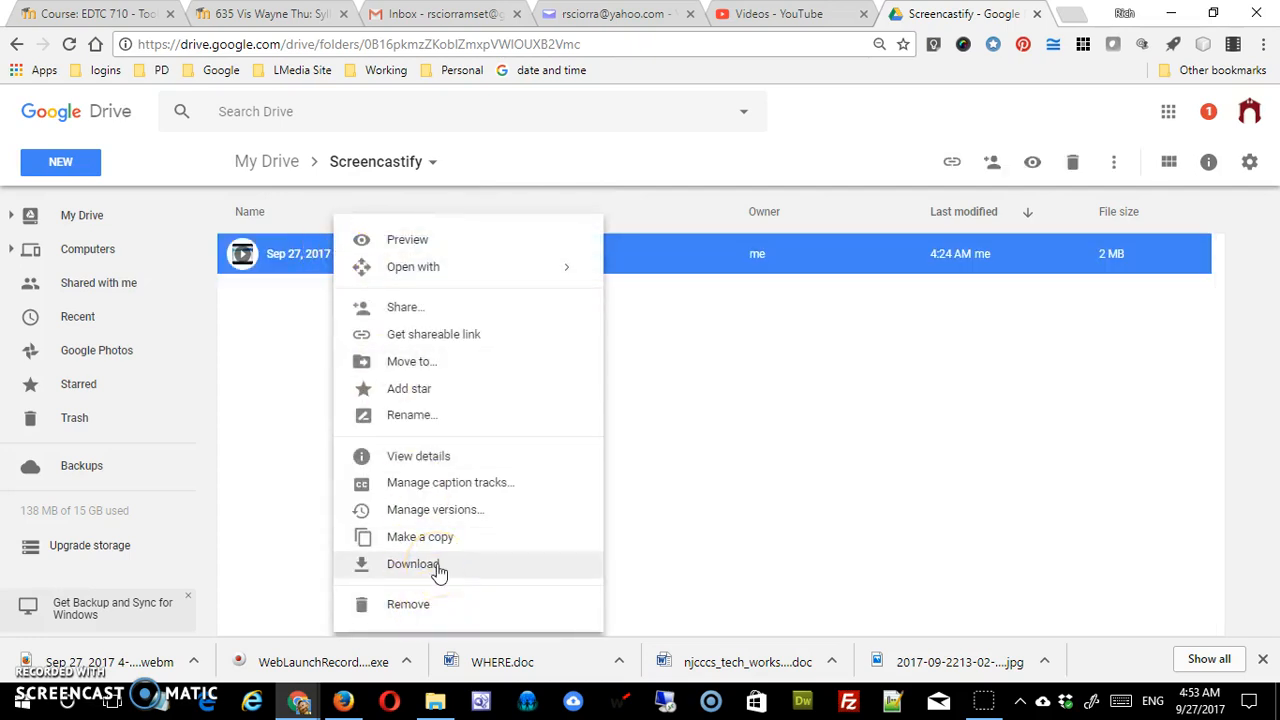
click(413, 564)
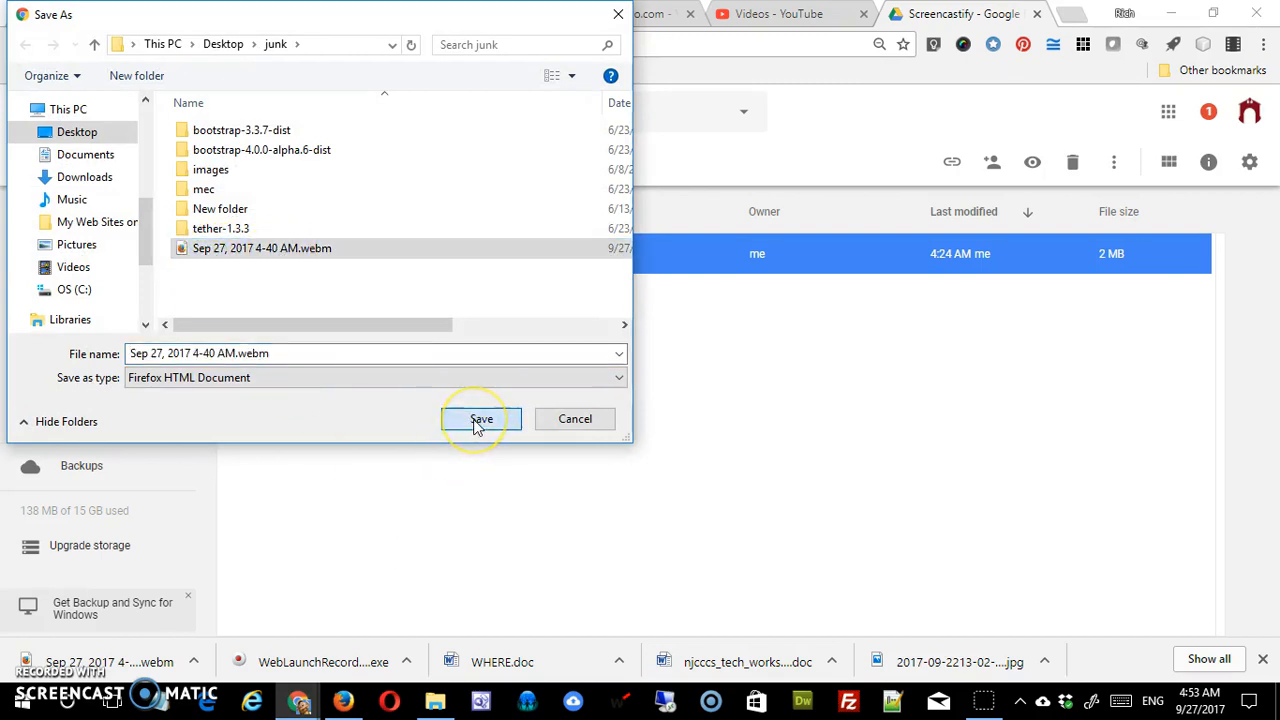
mouse_move(290, 408)
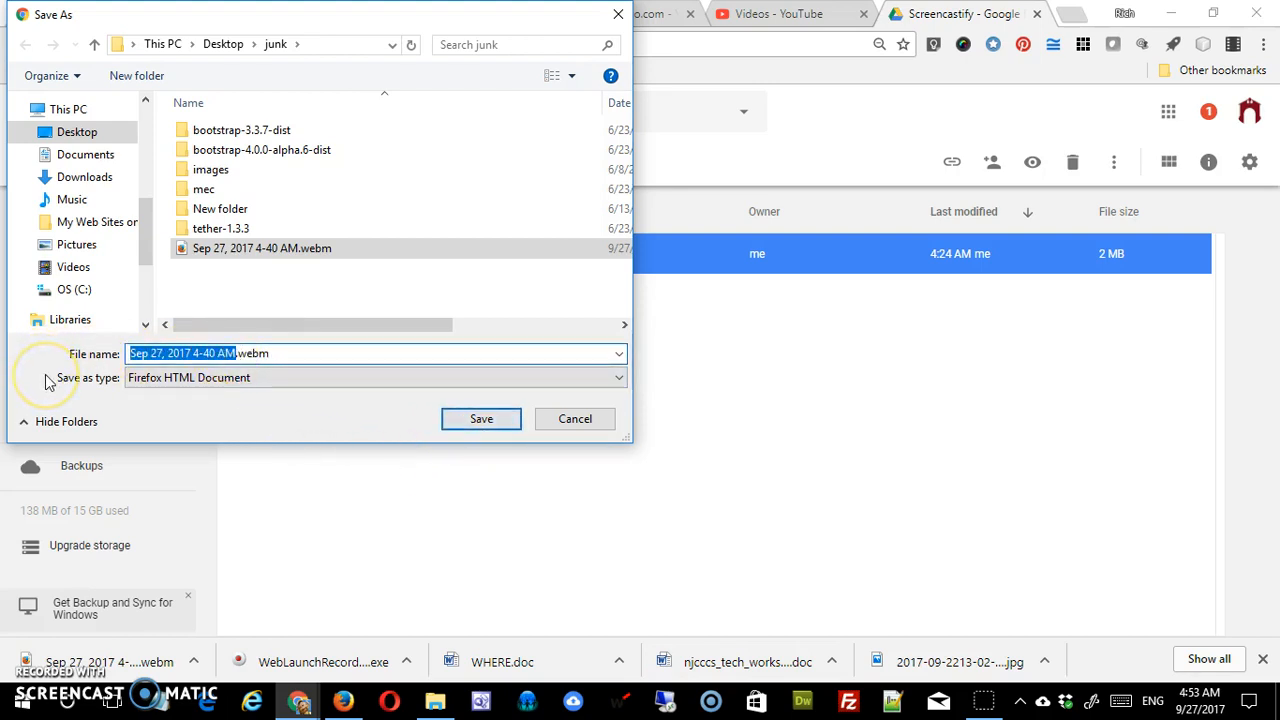
text(practice.webm)
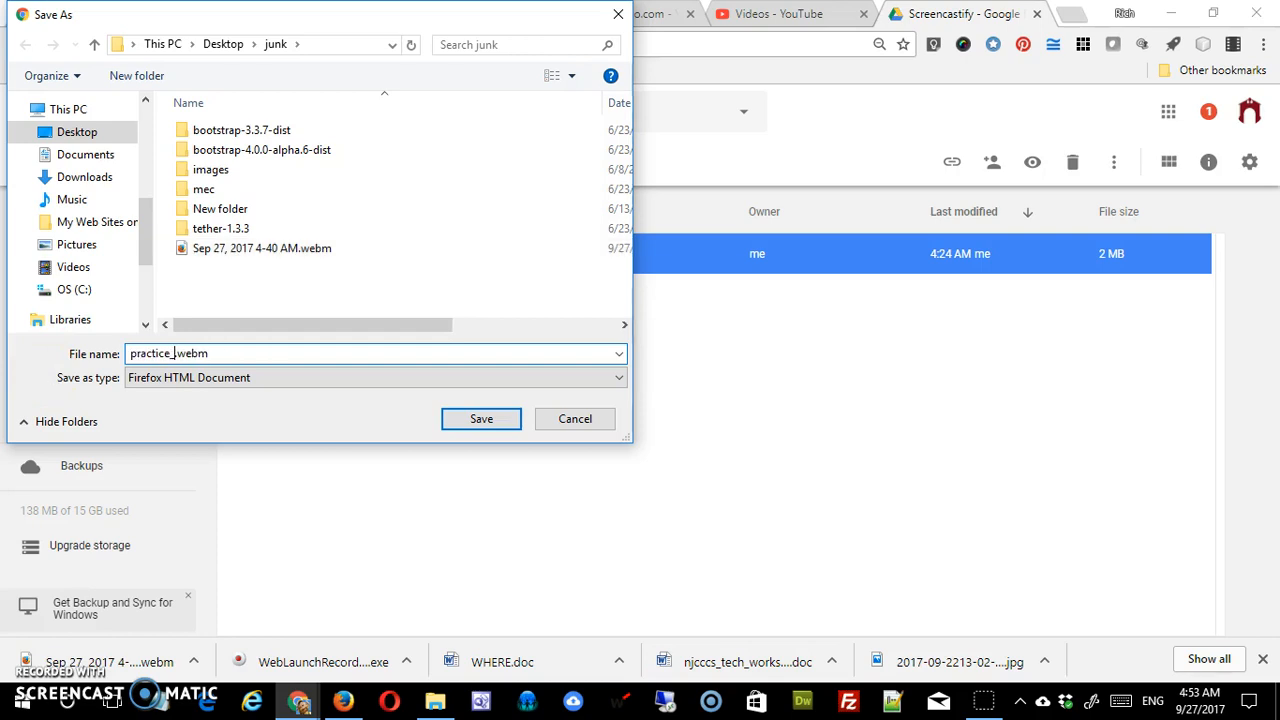
text(screencast_conversion)
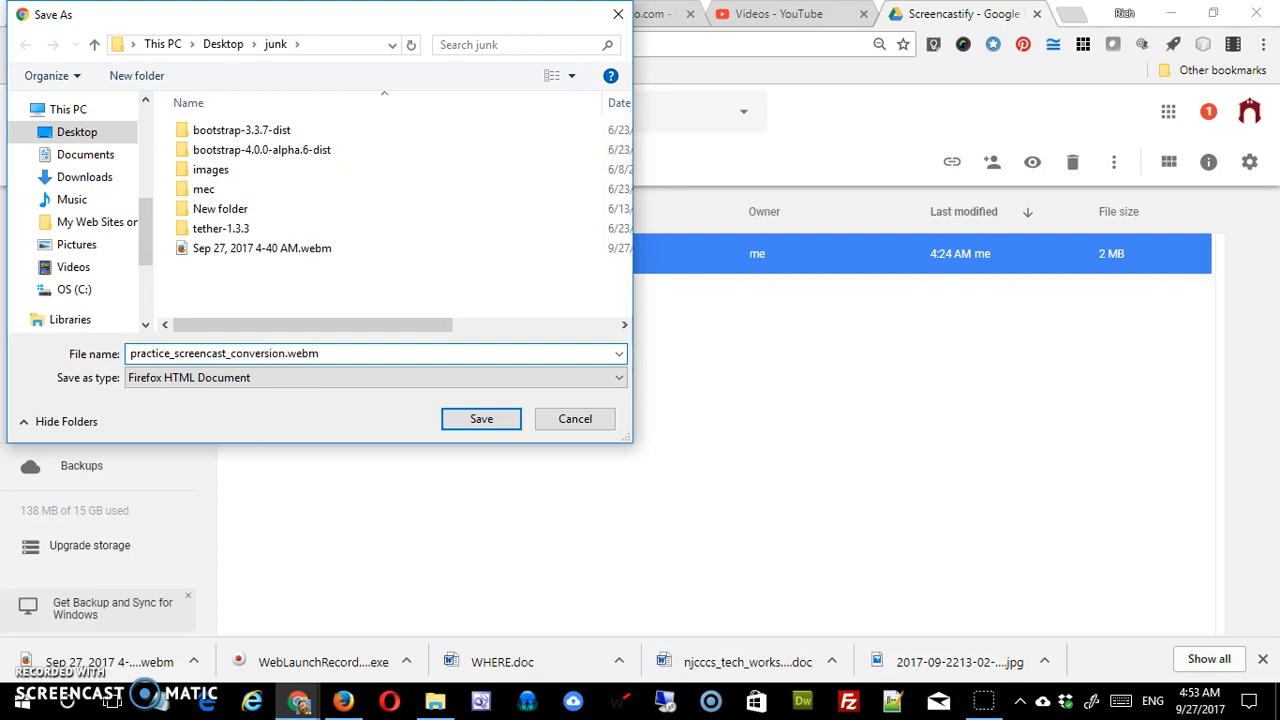
click(481, 418)
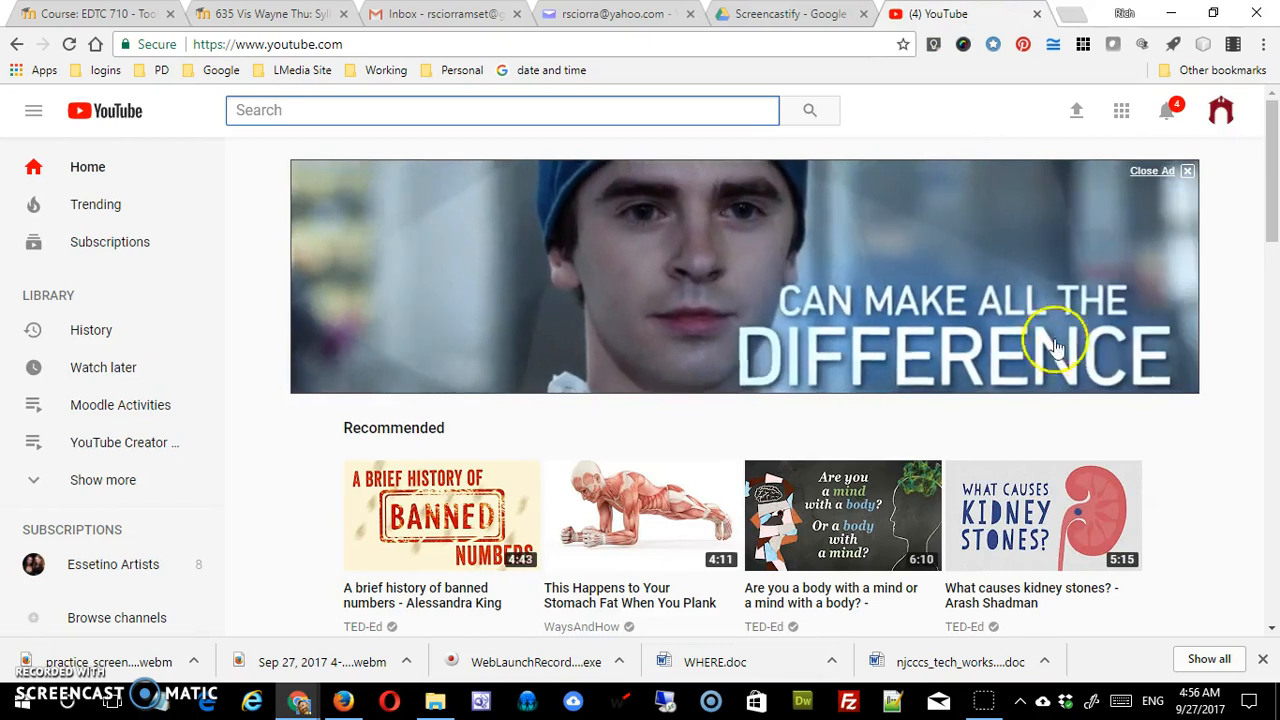
- Switch the YouTube account to the Tools Vis channel via the profile menu
click(1220, 110)
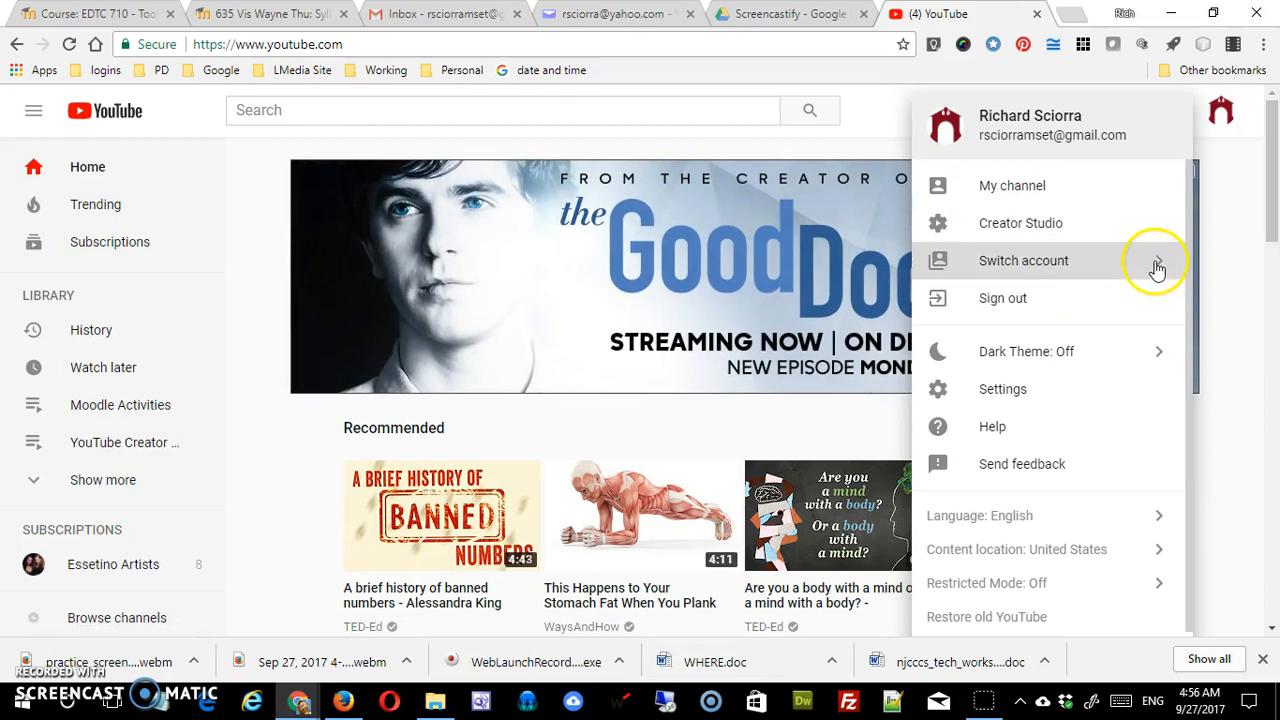
click(1023, 260)
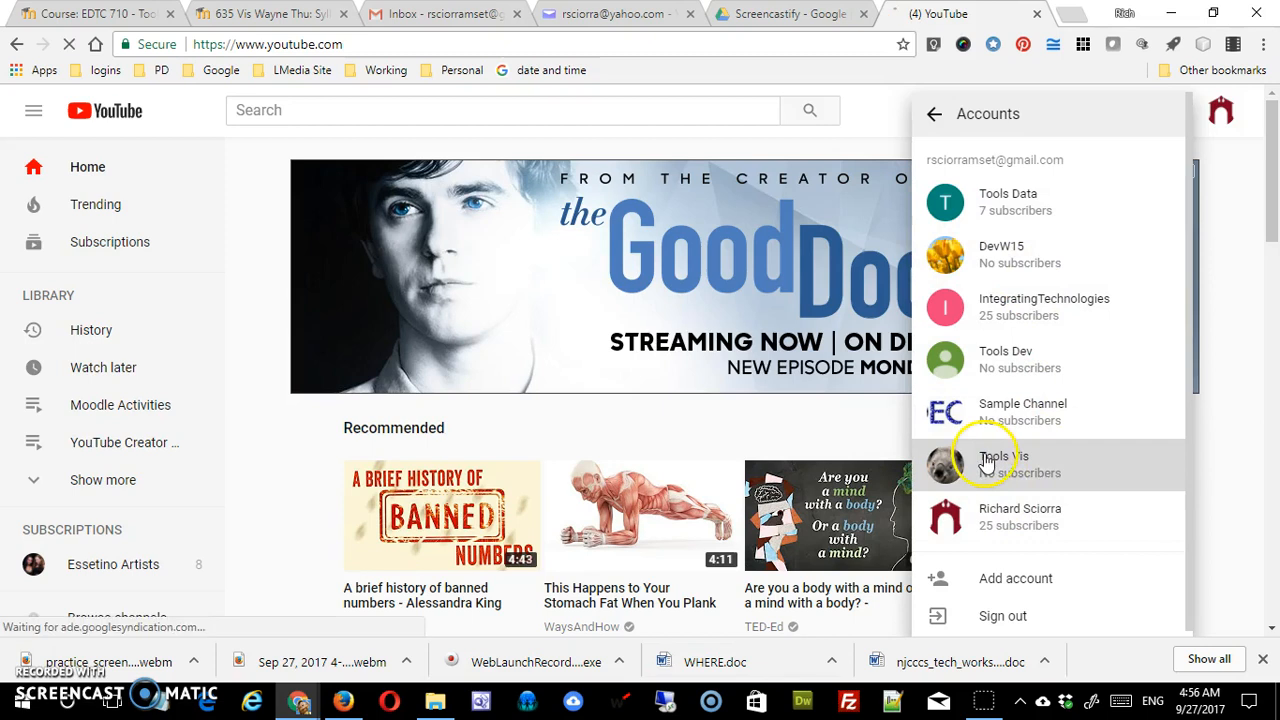
click(1003, 463)
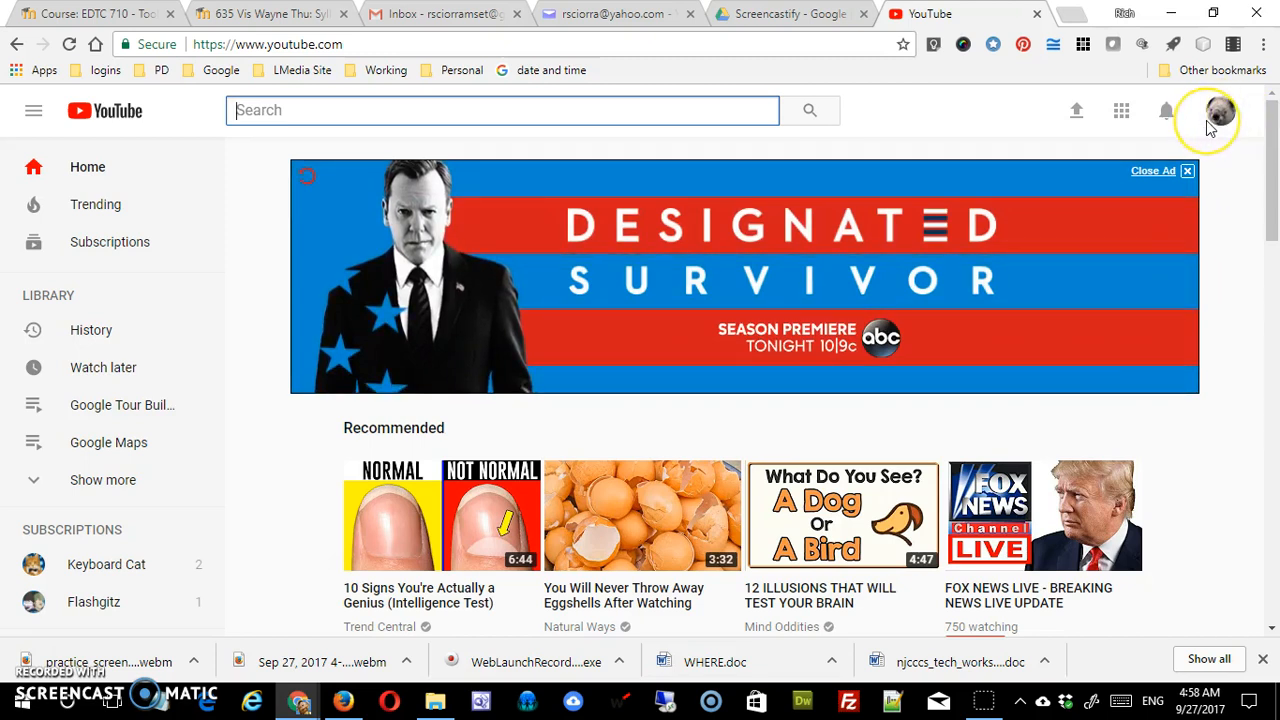
mouse_move(1077, 110)
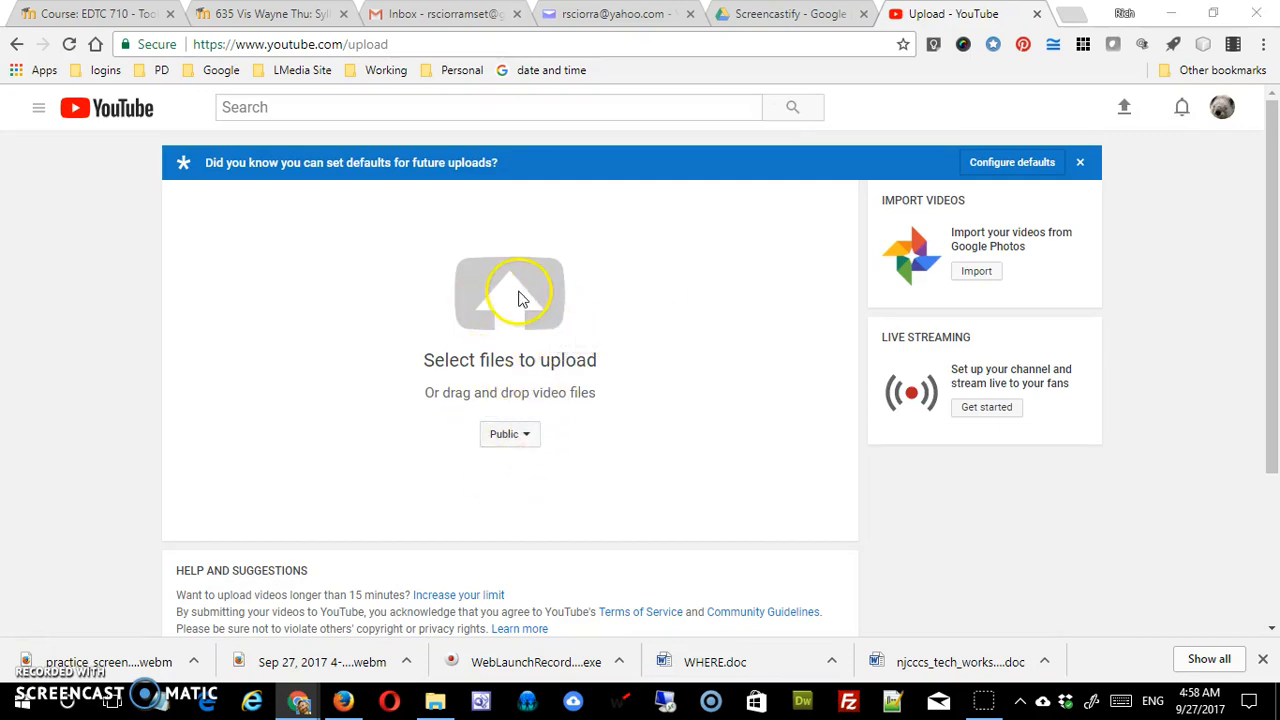
- Select practice_screencast_conversion.webm in the Open dialog and start the upload
click(510, 293)
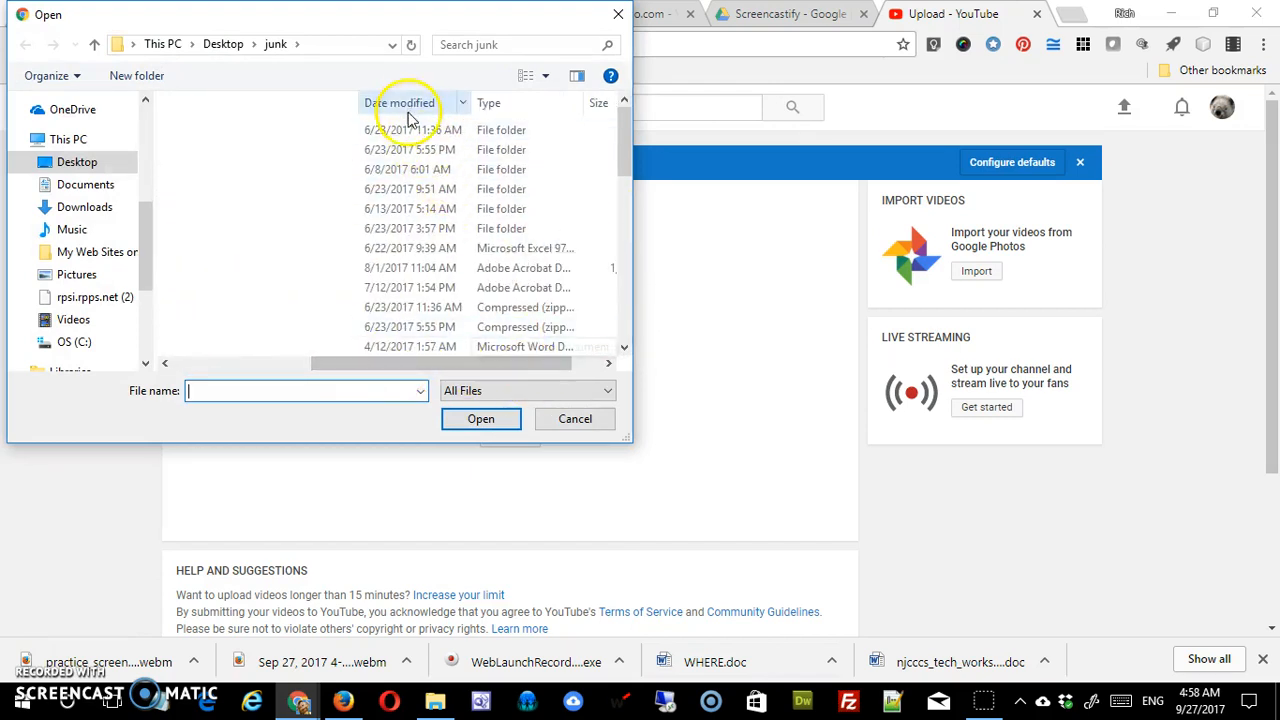
click(188, 102)
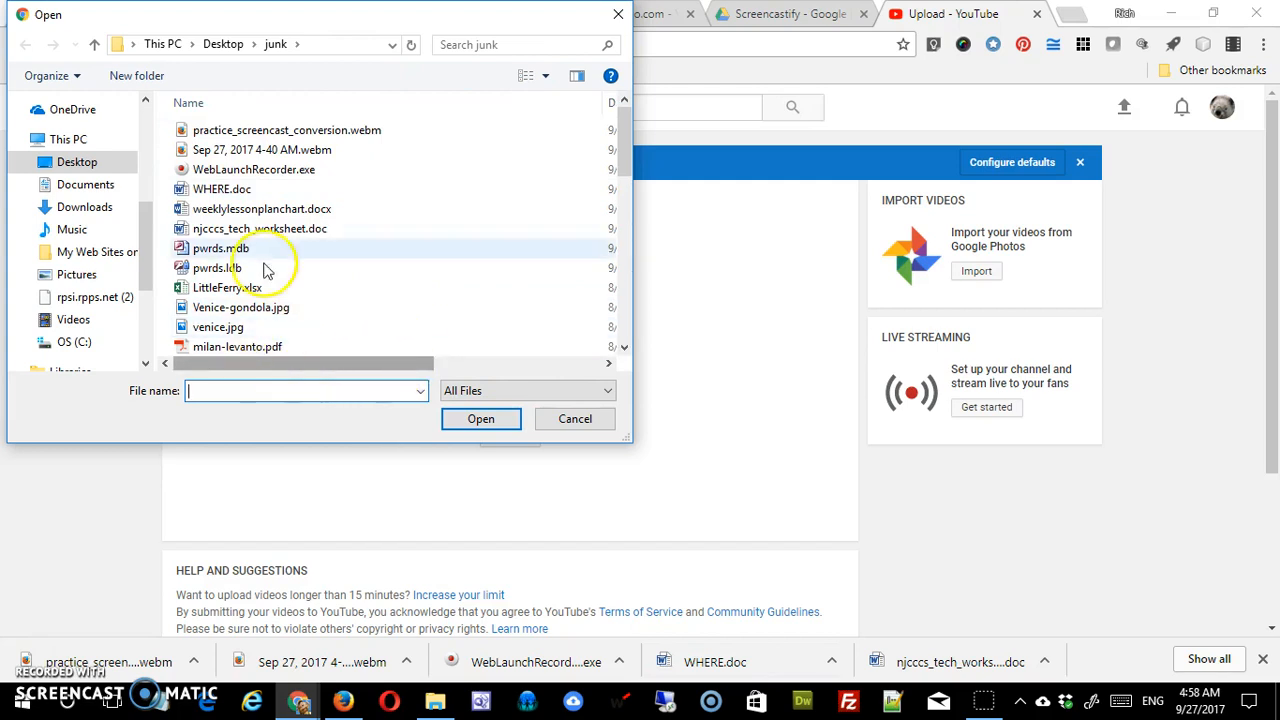
click(287, 130)
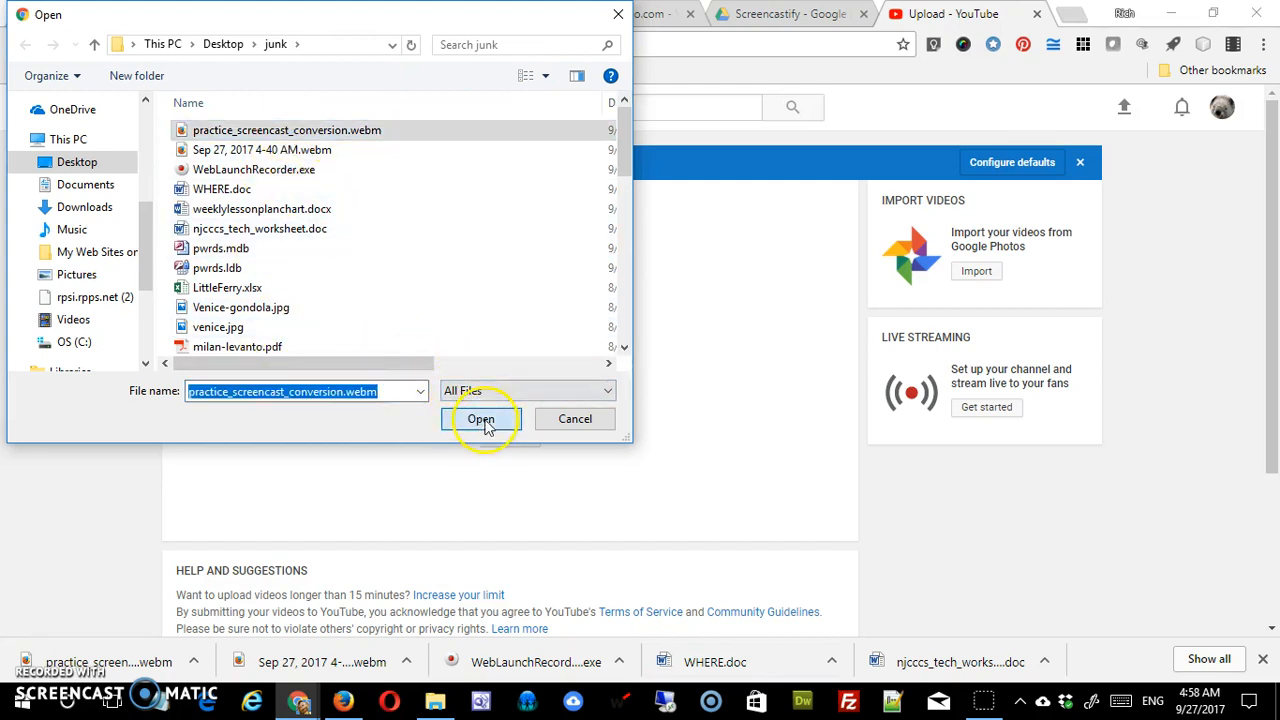
click(481, 419)
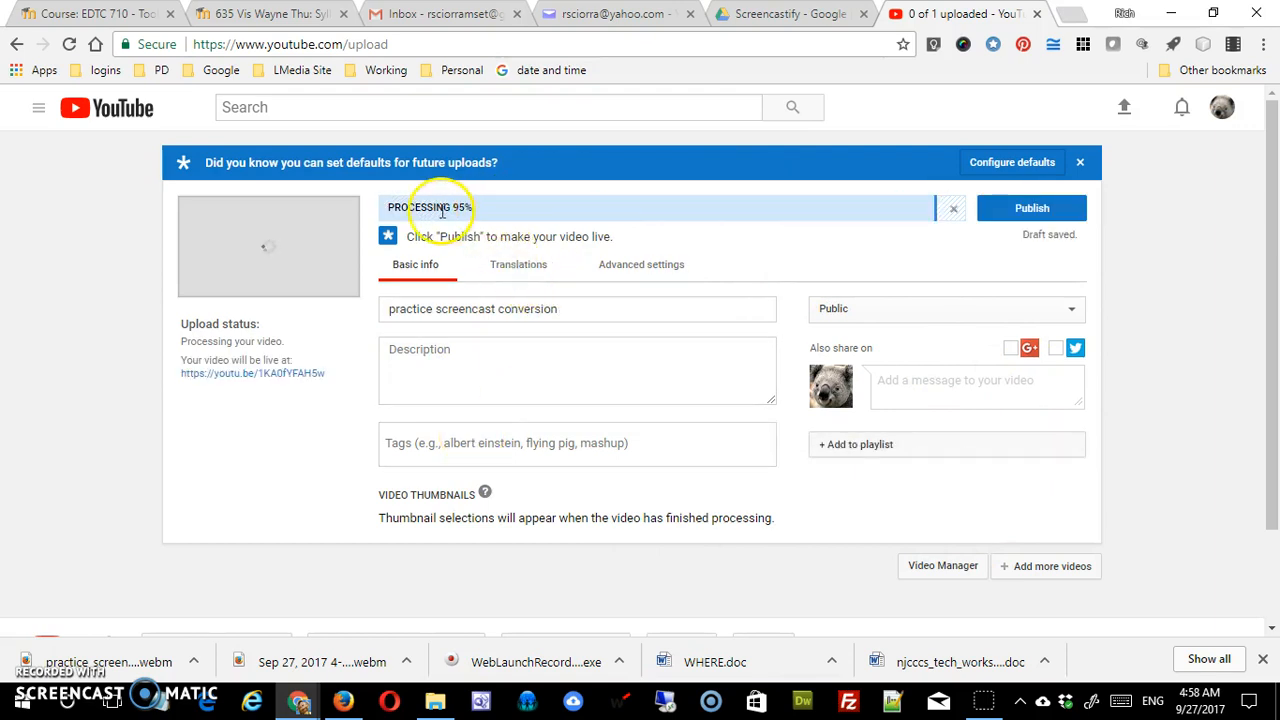
mouse_move(908, 217)
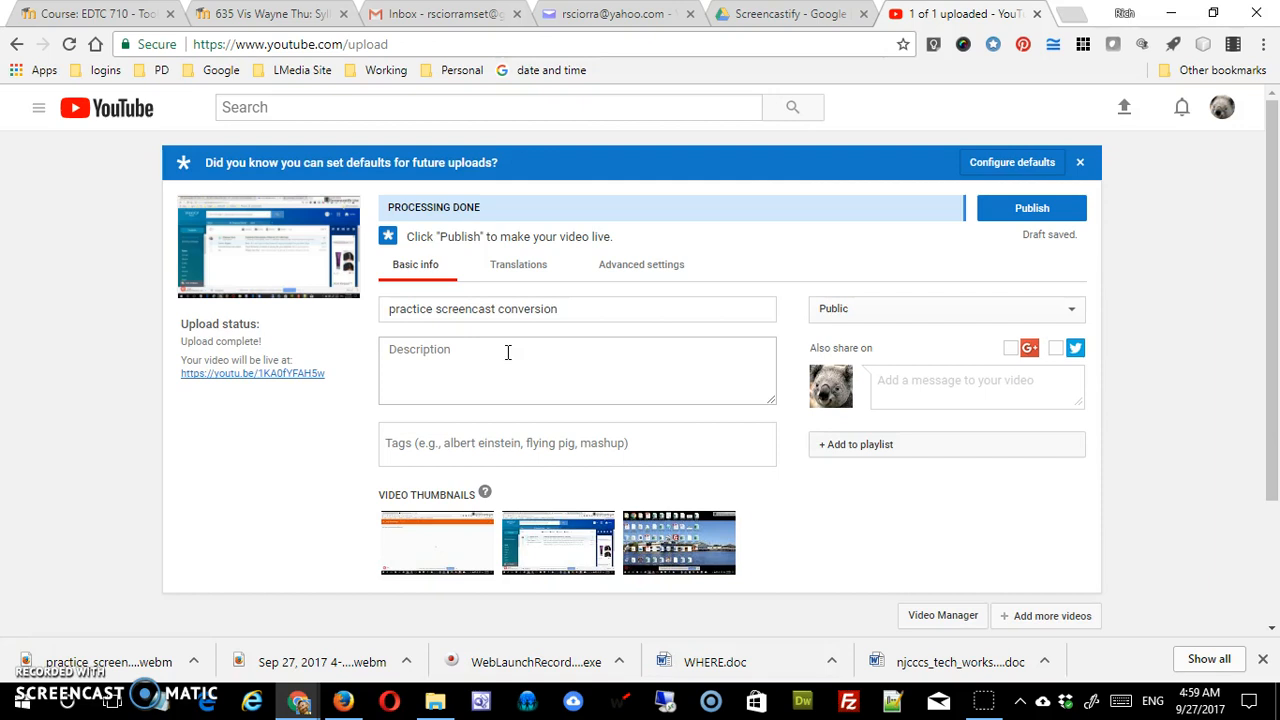
mouse_move(260, 512)
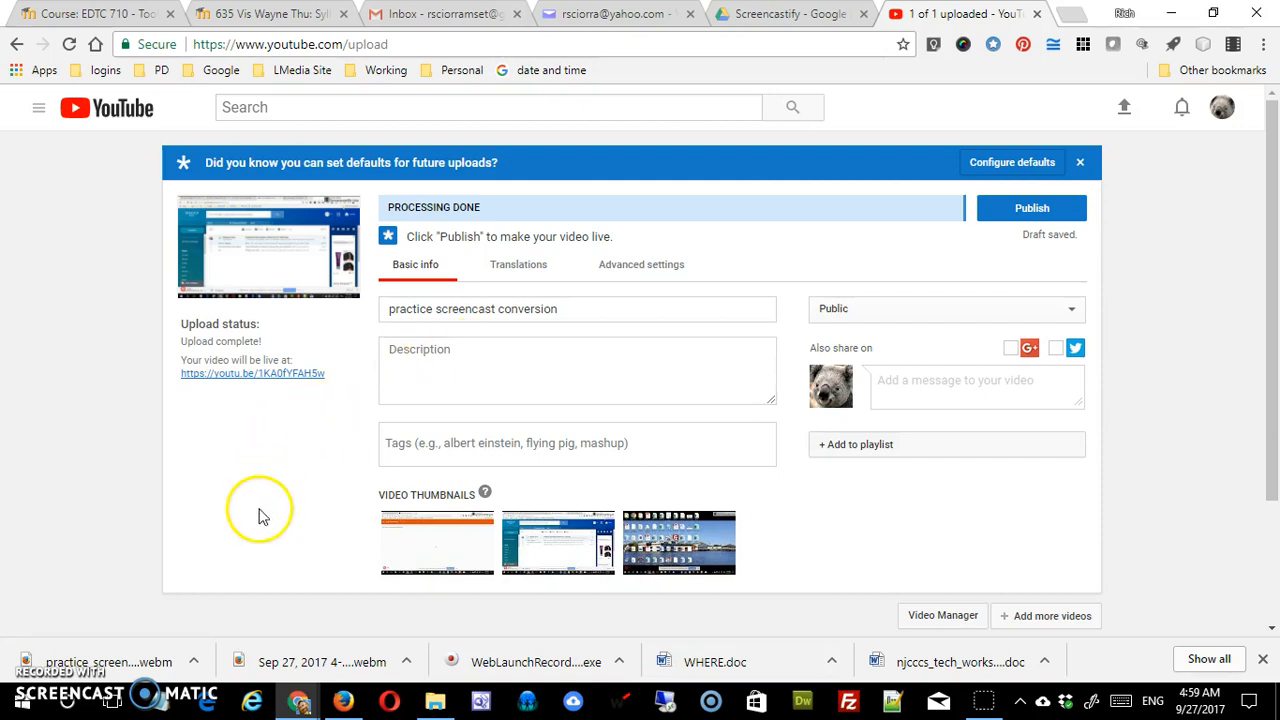